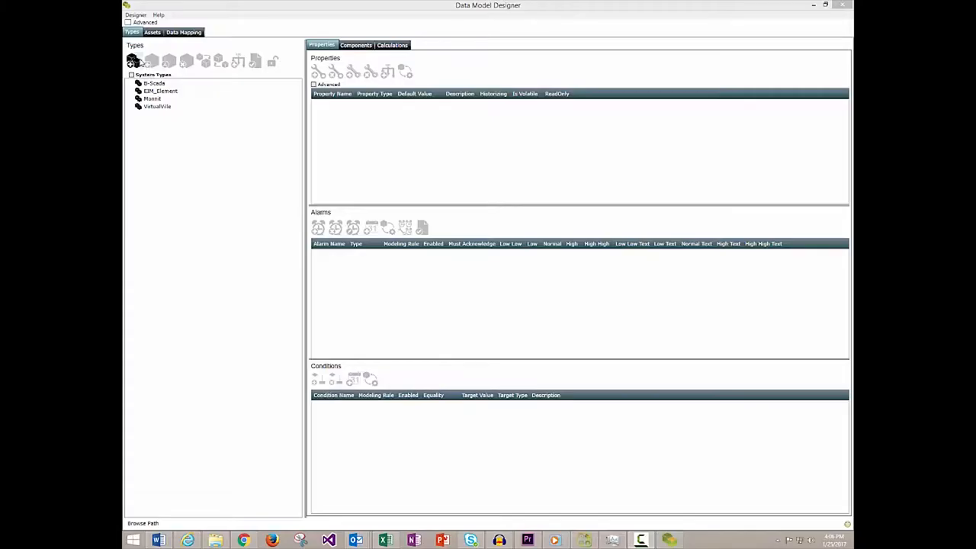
Create a new root type named Tank and confirm it
click(132, 61)
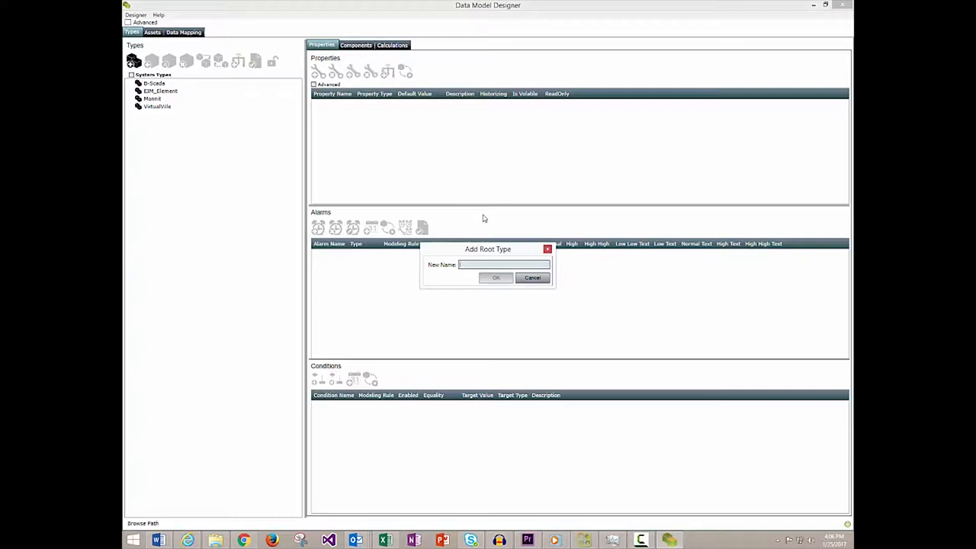
text(Tank)
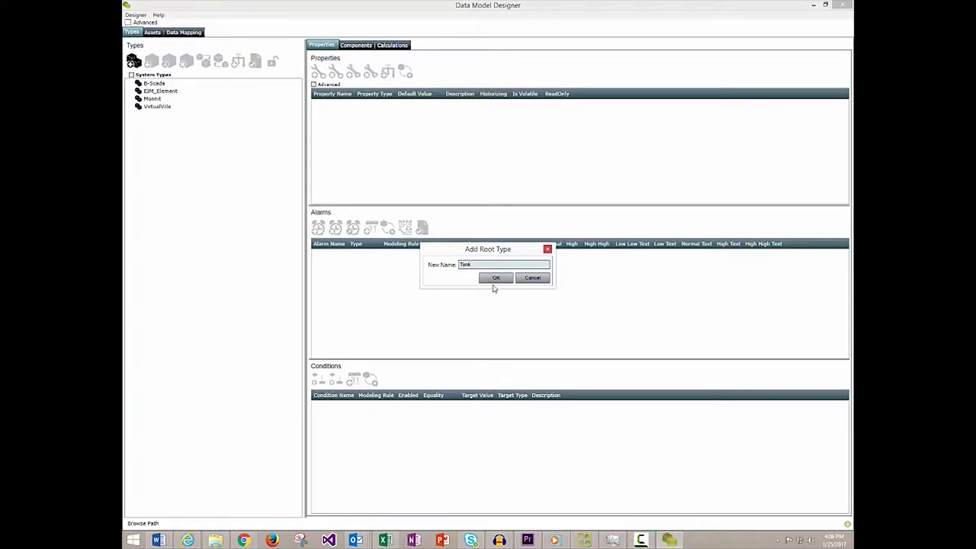
click(496, 277)
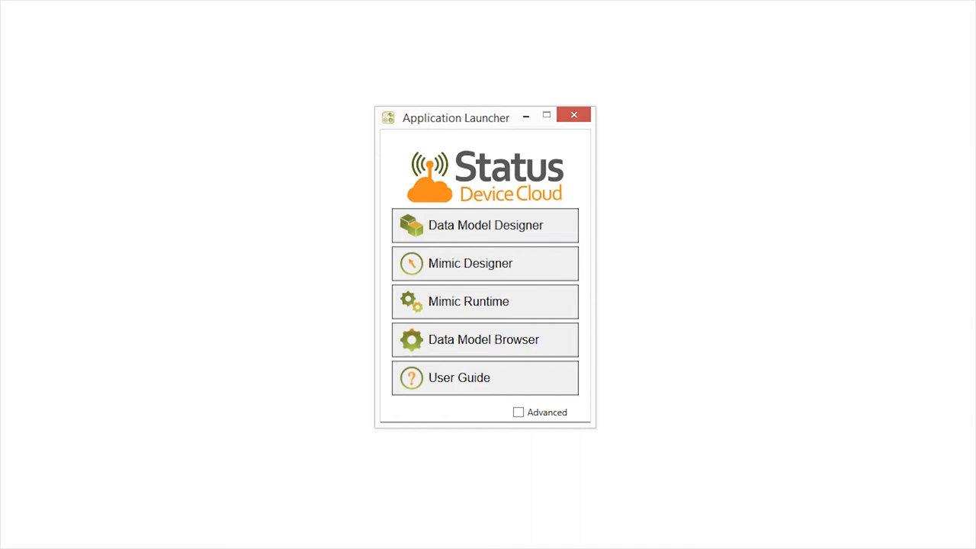
Enable Advanced apps, expand the Utilities group and launch Mimic Scheduler, prompting a server login
click(518, 411)
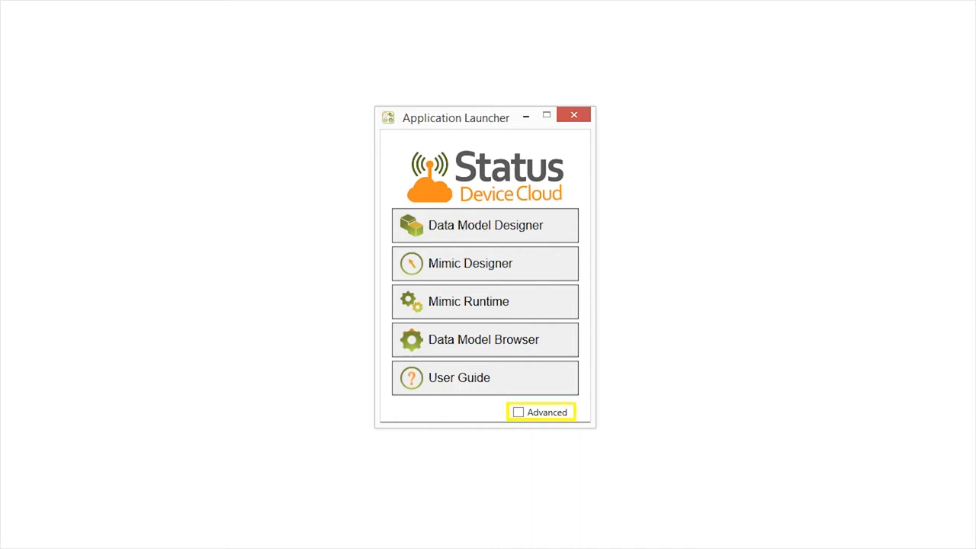
click(518, 412)
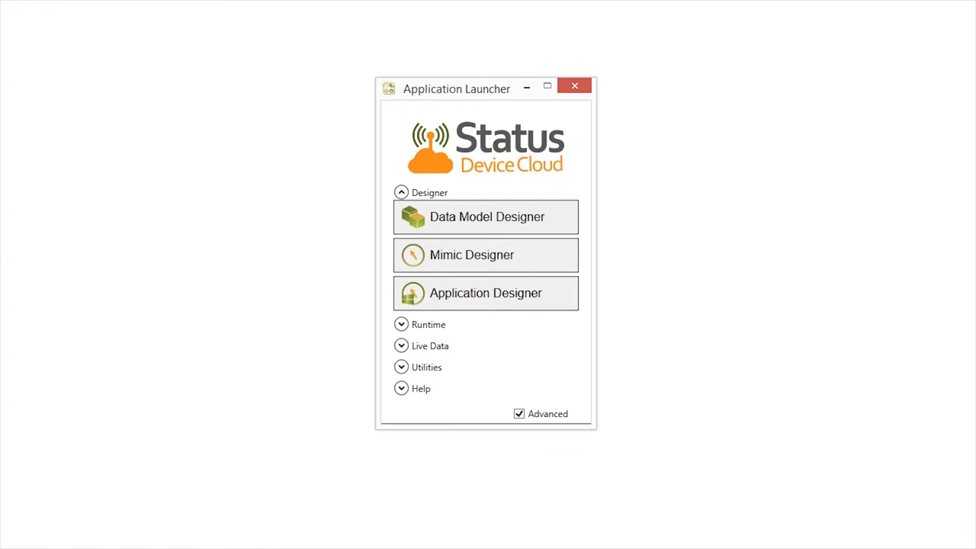
click(429, 323)
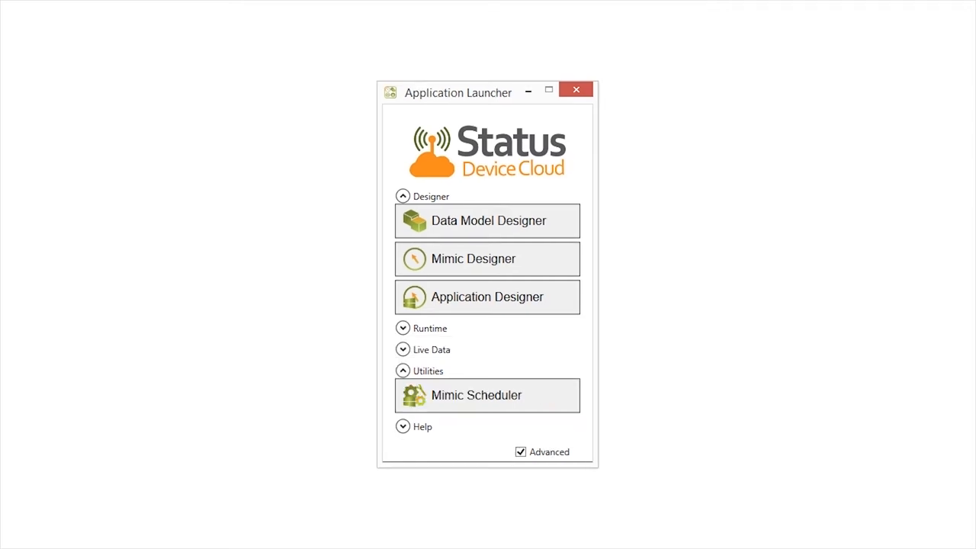
click(421, 371)
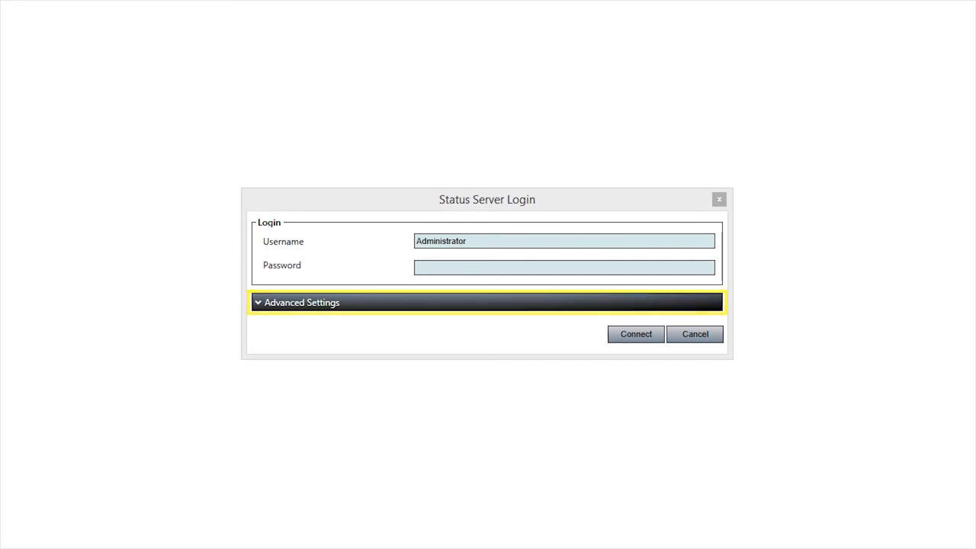
Expand Advanced Settings to reveal authentication, OPC endpoint URL and certificate fields
click(302, 302)
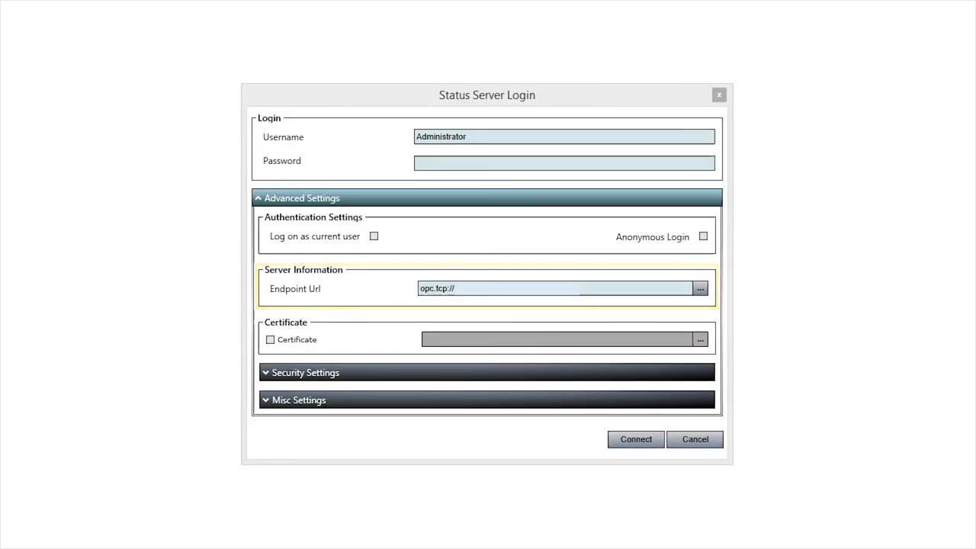